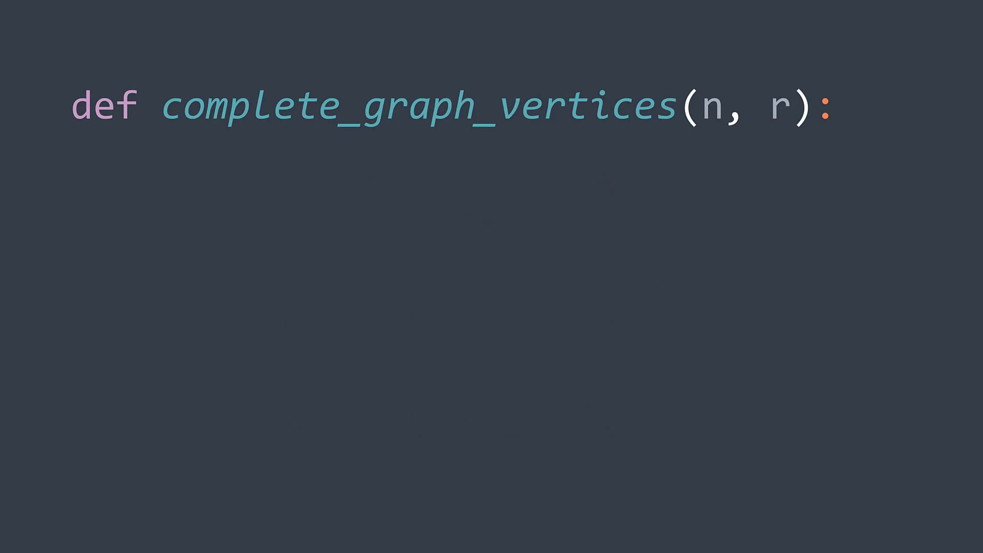
type("vertices = []")
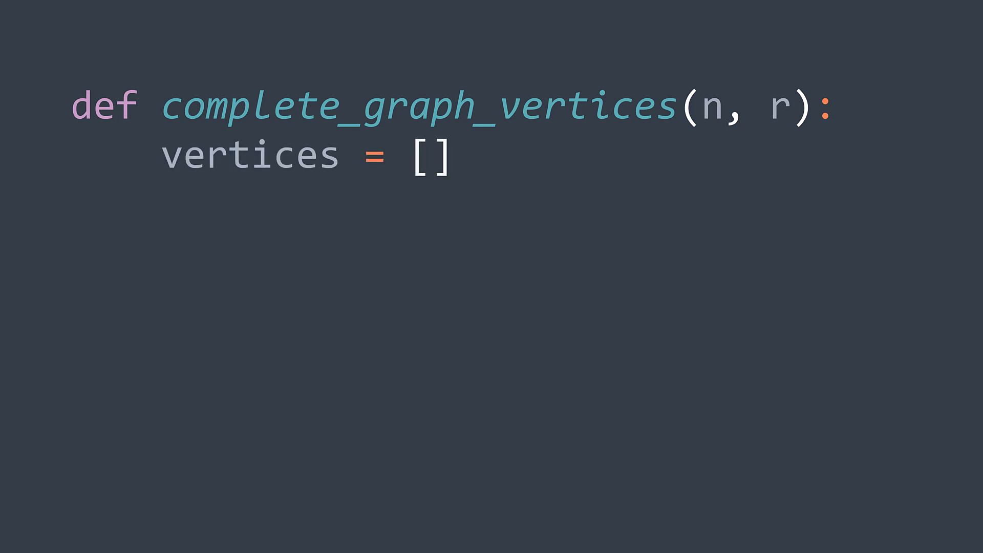
type("for i in range(n):")
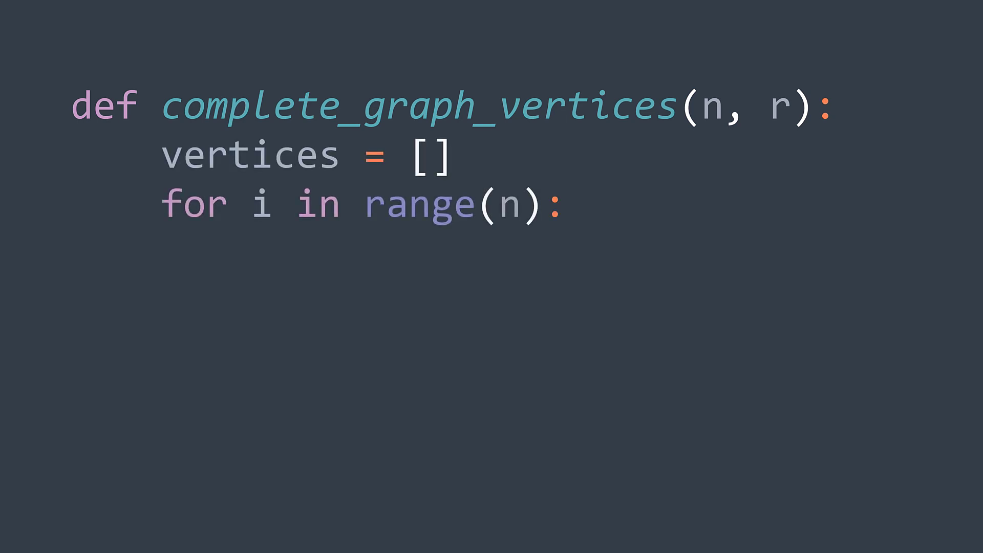
type("alpha = i/n*2*np.pi")
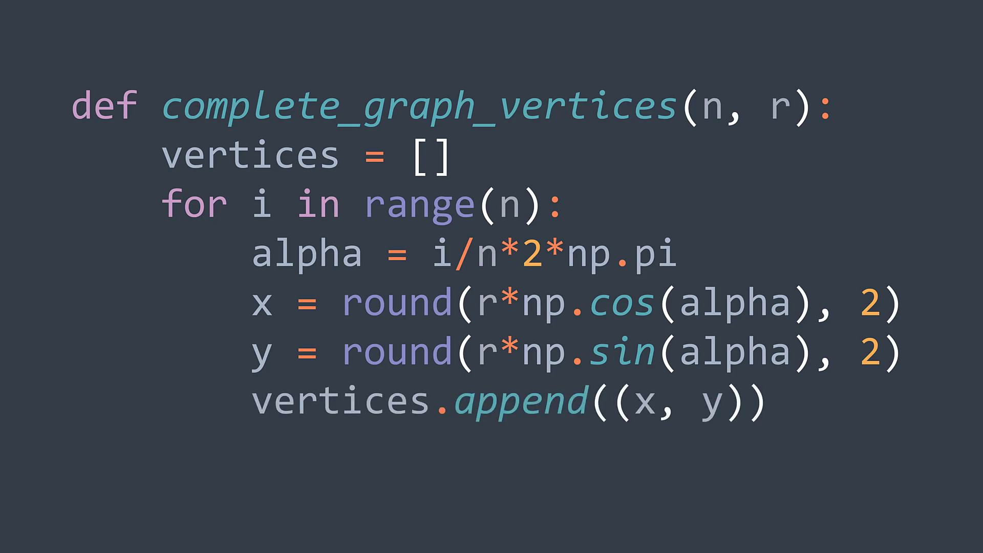
type("return np.array(vertices)")
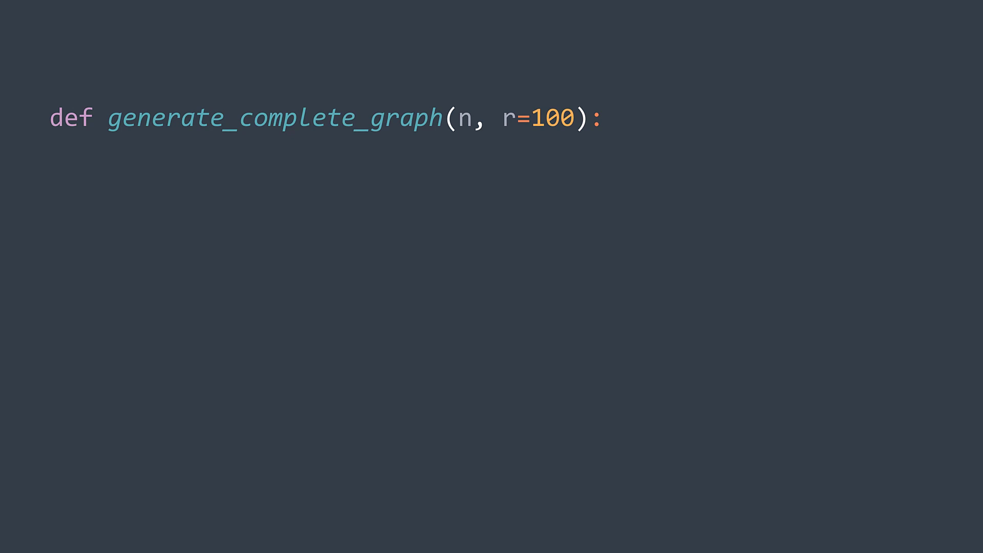
type("fig = plt.figure(figsize=(20, 20), facecolor='#343d46')")
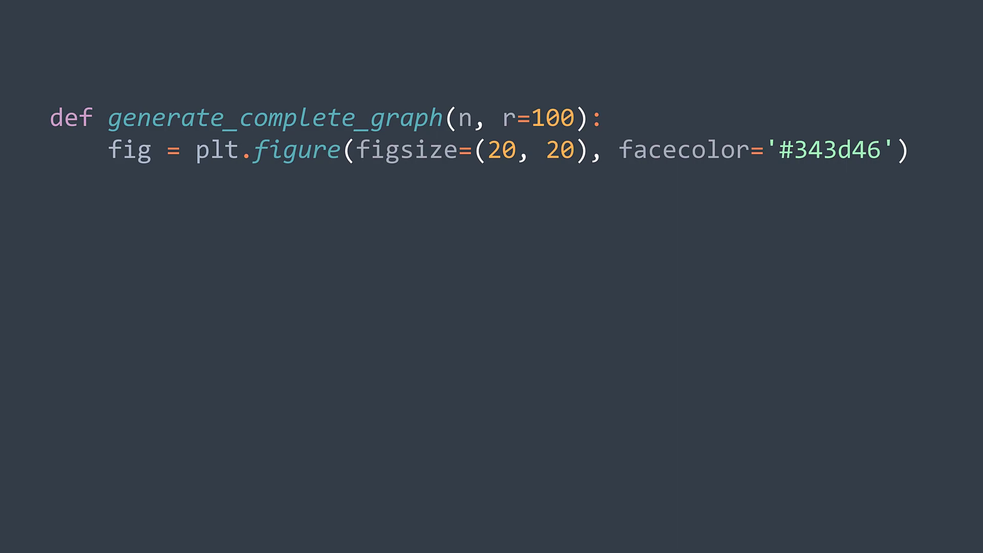
type("plt.axis('off')")
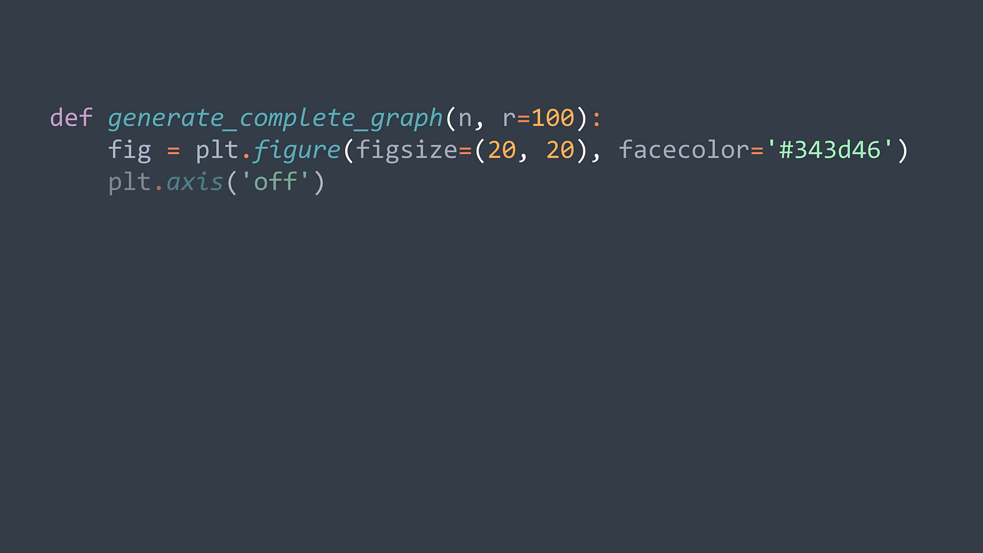
type("vertices = complete_graph_vertices(n, r)")
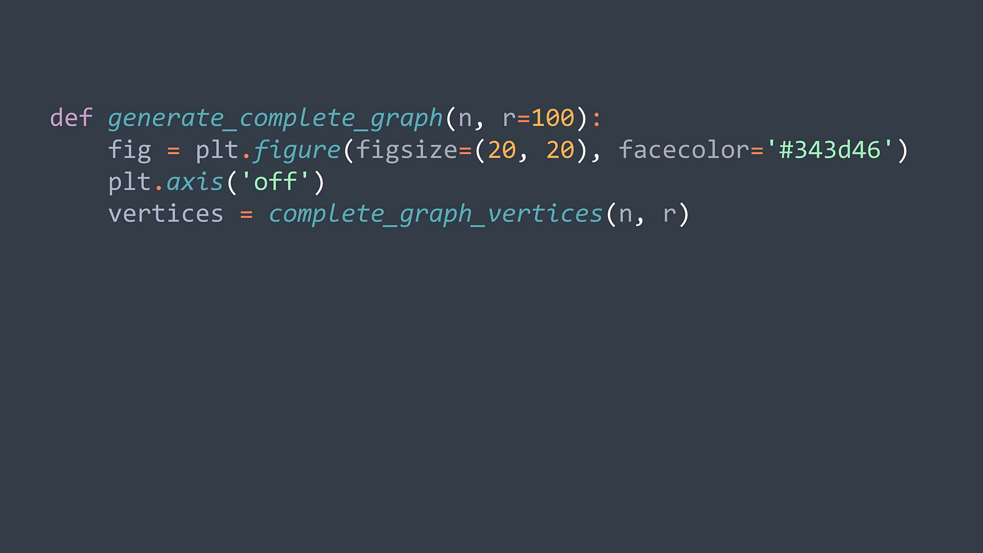
type("plt.scatter(vertices[:,0], vertices[:,1], c='w')")
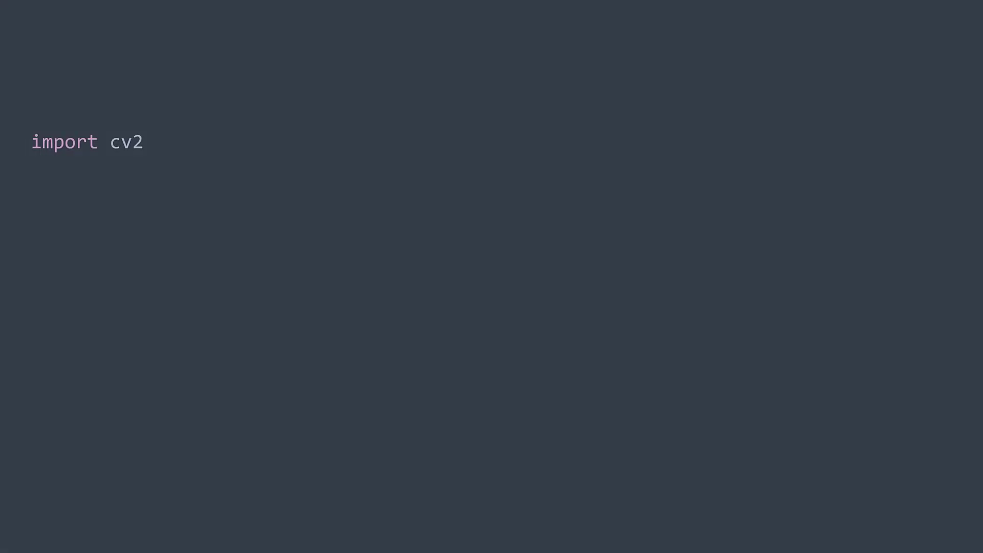
type("img_array = []")
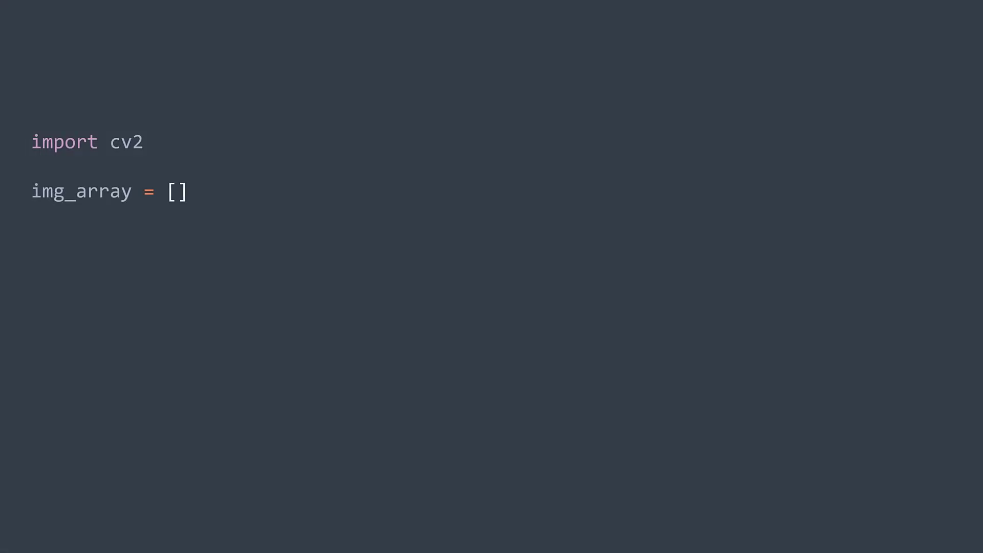
type("for filename in ['complete_graphs/size{}.png'.format(n) for n in range(3, 71)]:")
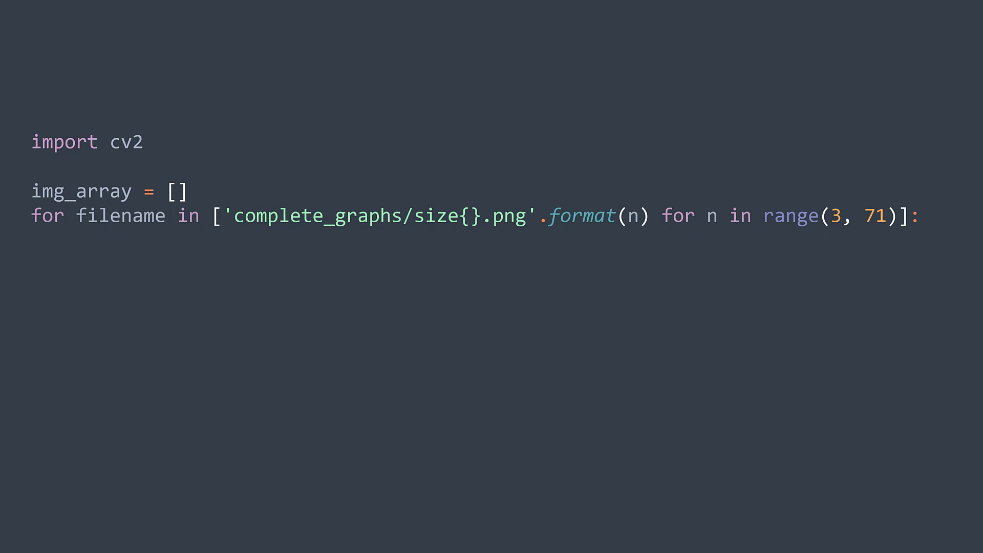
type("img = cv2.imread(filename)")
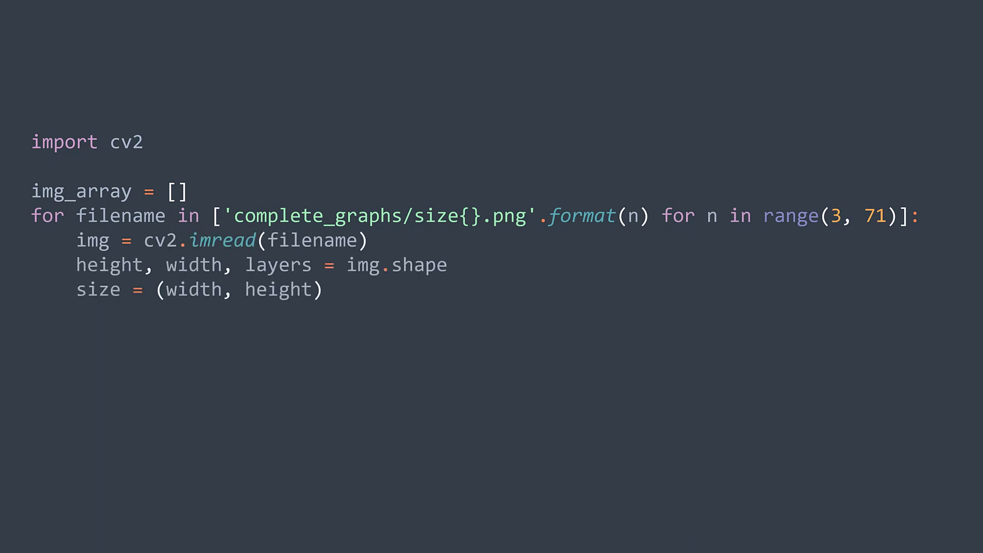
type("img_array.append(img)")
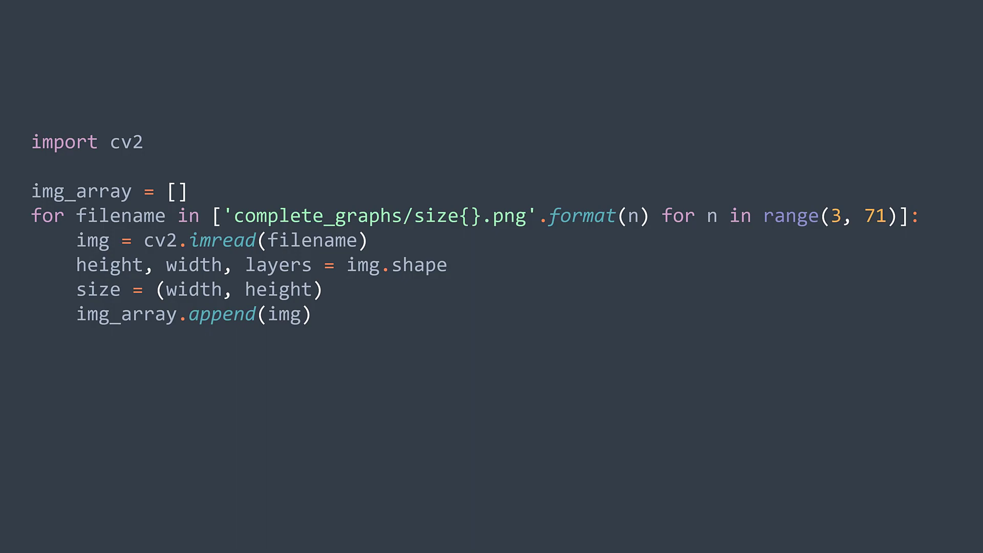
type("out = cv2.VideoWriter('animation.avi', cv2.VideoWriter_fourcc(*'DIVX'), 20, size)")
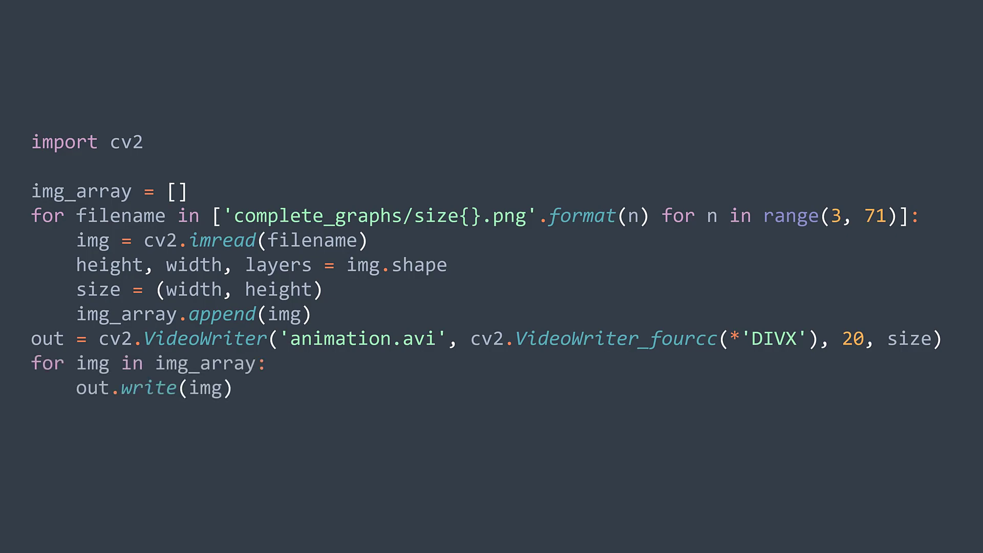
type("out.release()")
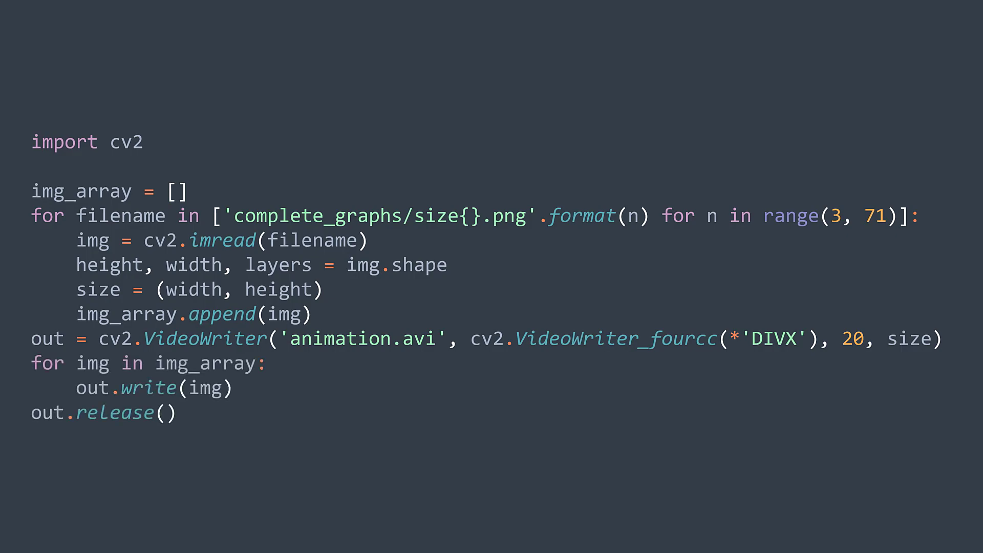